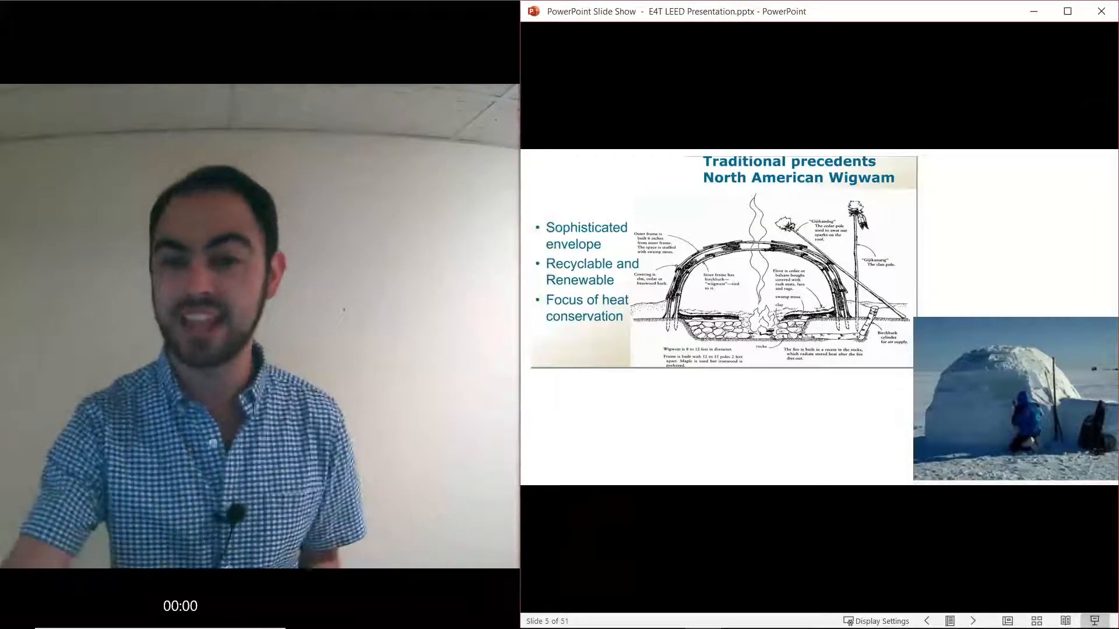
# Step: Advance the show from the North American Wigwam slide toward the CO2 history chart
pyautogui.click(972, 621)
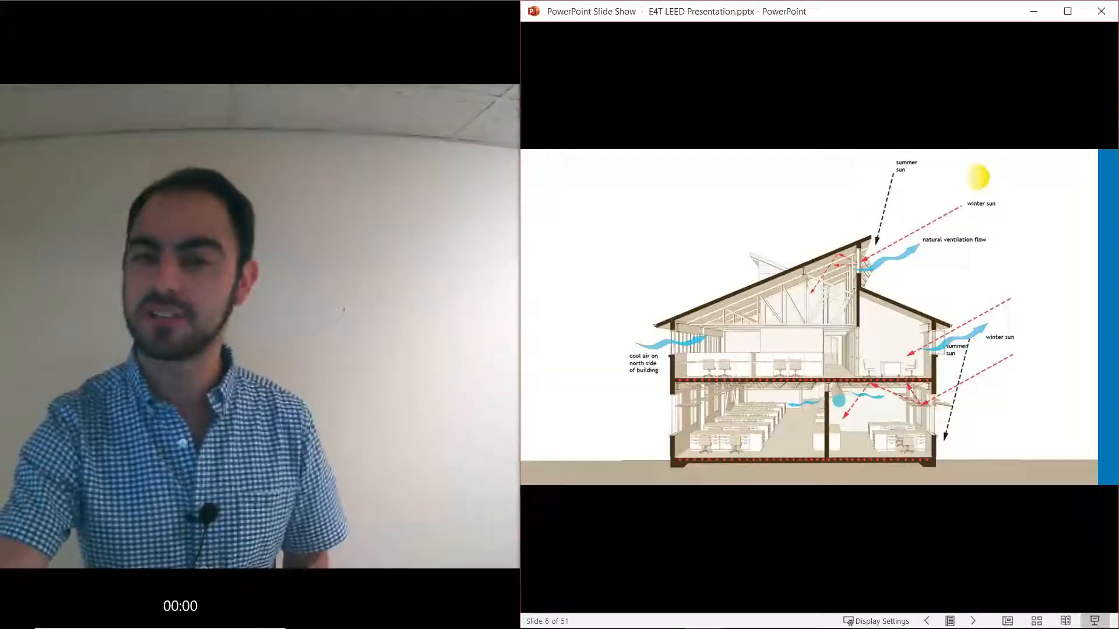
pyautogui.moveTo(603, 376)
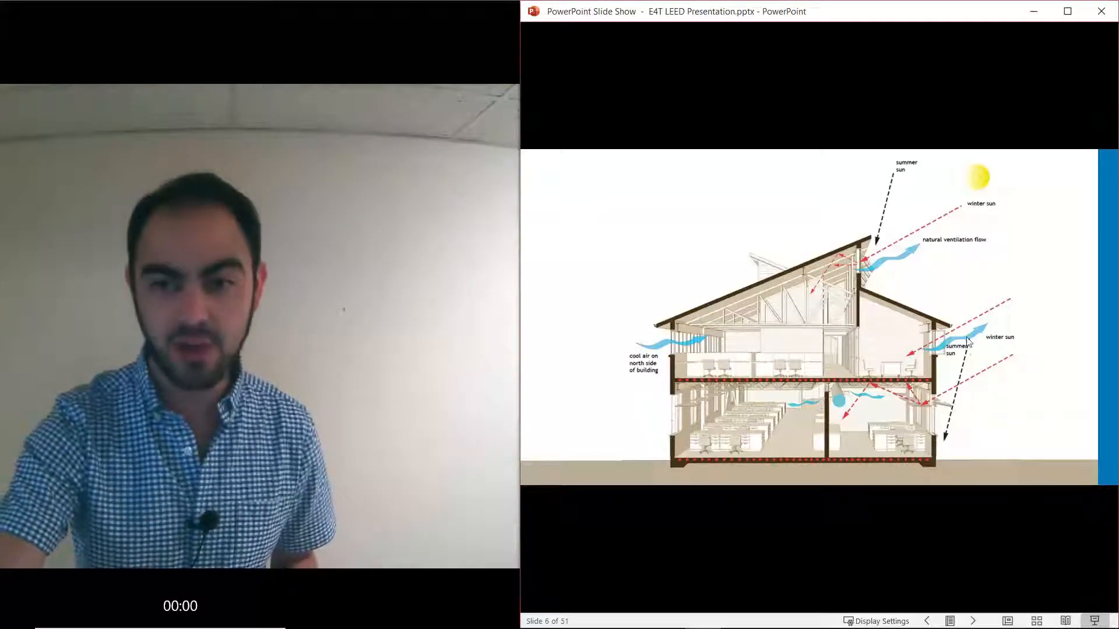
pyautogui.moveTo(949, 427)
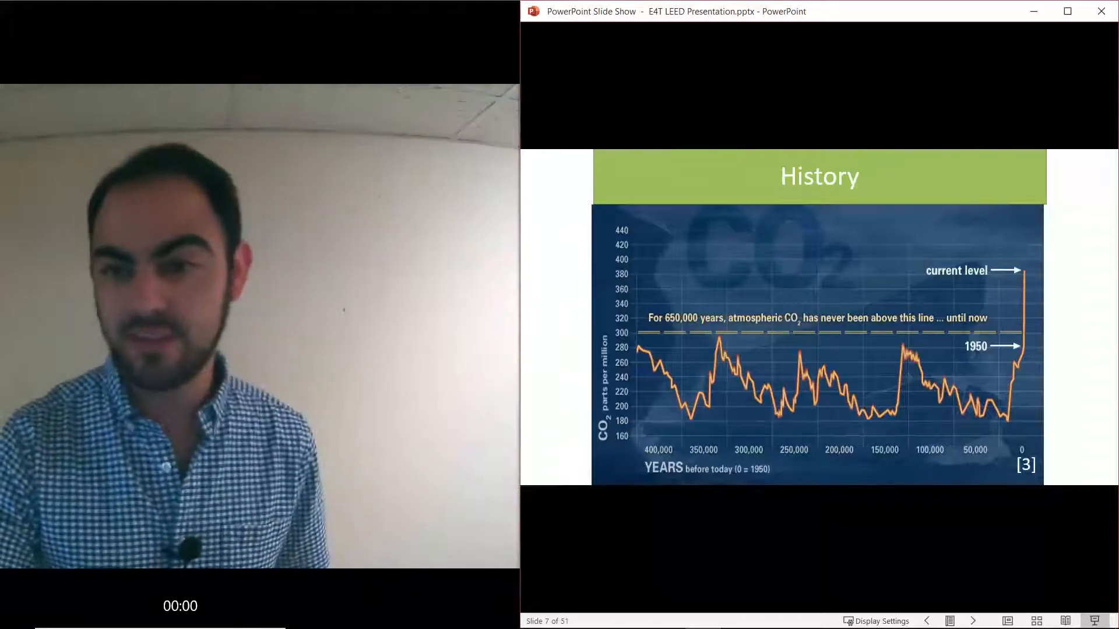
# Step: Advance past the Green House Effect slide toward the DRAUGHT slide
pyautogui.click(972, 622)
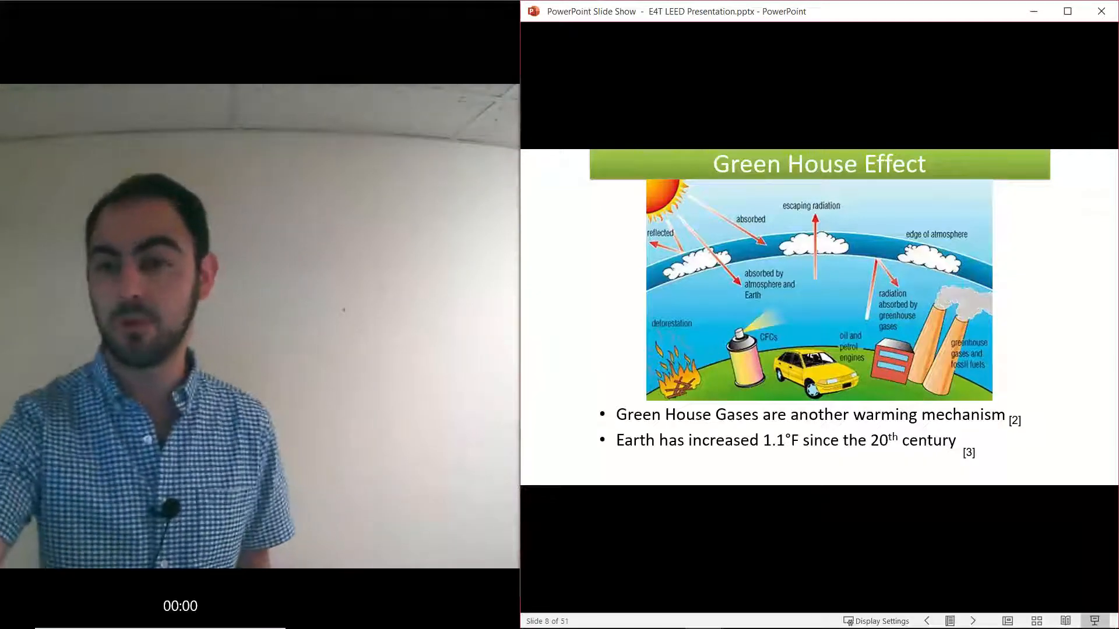
pyautogui.moveTo(1075, 125)
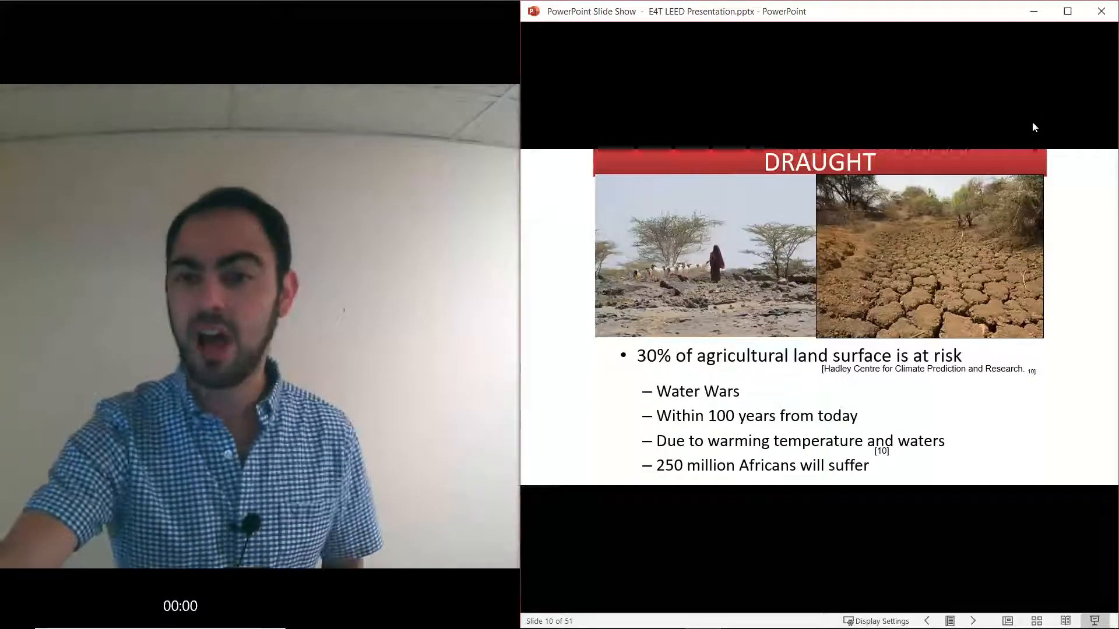
# Step: Advance to slide 14, 'A Brief History Lesson' with the energy end-use pie chart
pyautogui.press('right')
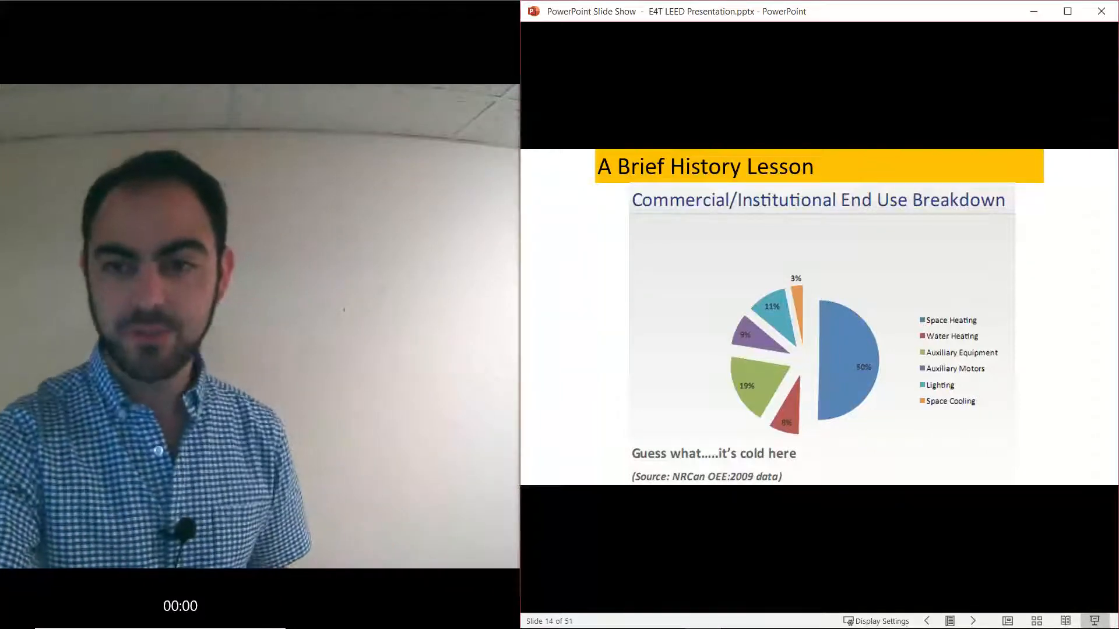
# Step: Advance to slide 16, 'More Sustainable?', comparing two groups of glass towers
pyautogui.click(971, 621)
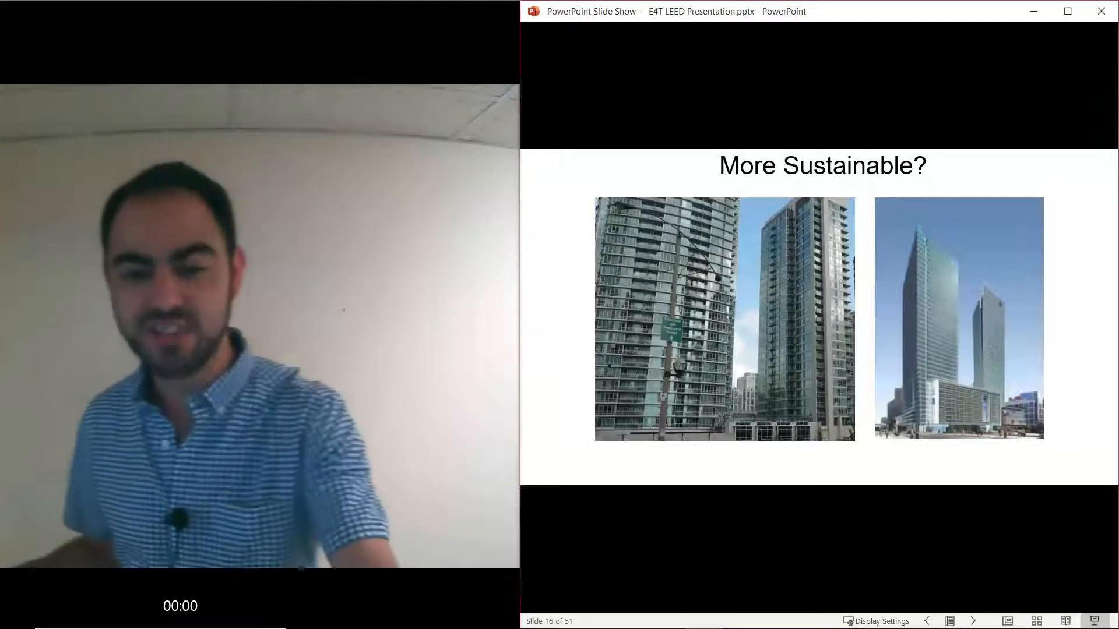
# Step: Advance to slide 17, 'Today's Solution', introducing LEED beside the FSC logo
pyautogui.click(972, 621)
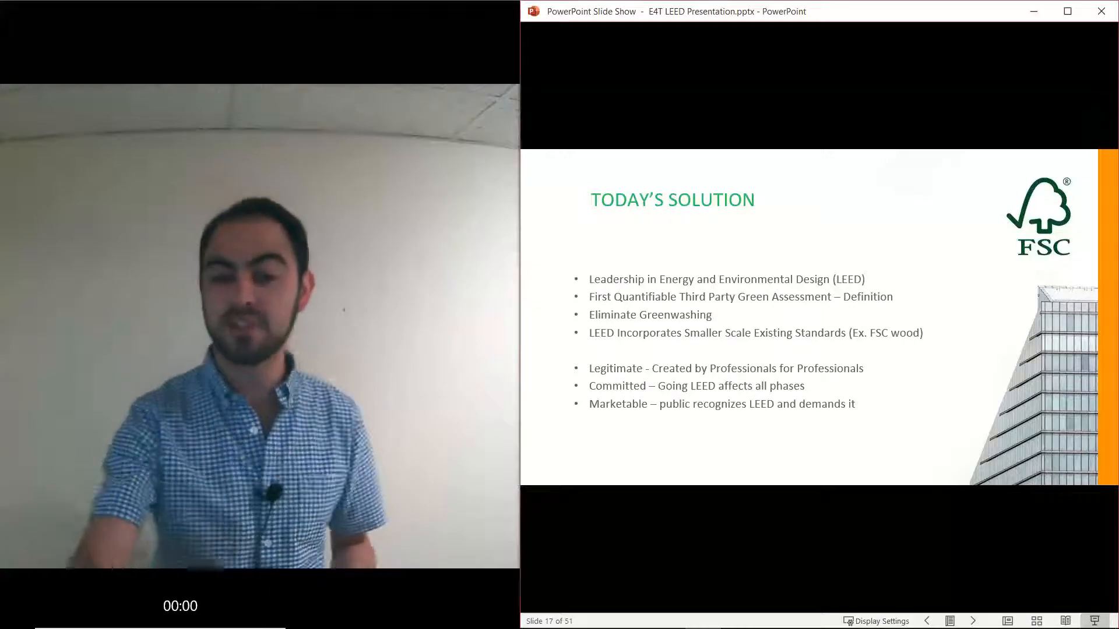
# Step: Advance to slide 19, 'How LEED Works', with categories, prerequisites, credits and award
pyautogui.click(972, 621)
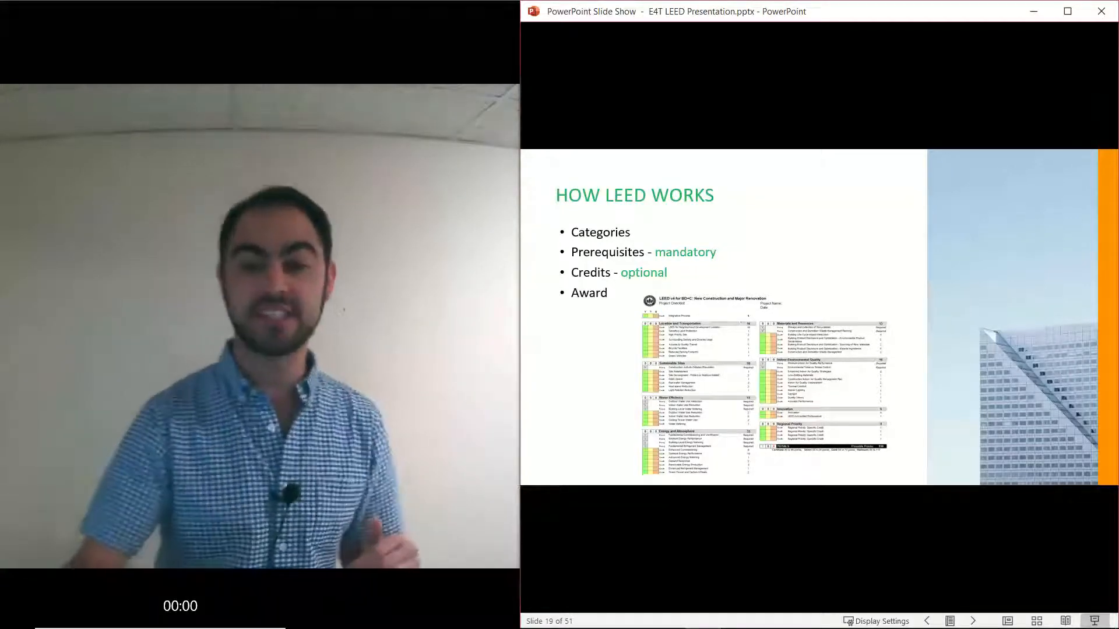
# Step: Advance to slide 22, the cumulative cost chart over a 100-year building life
pyautogui.click(972, 621)
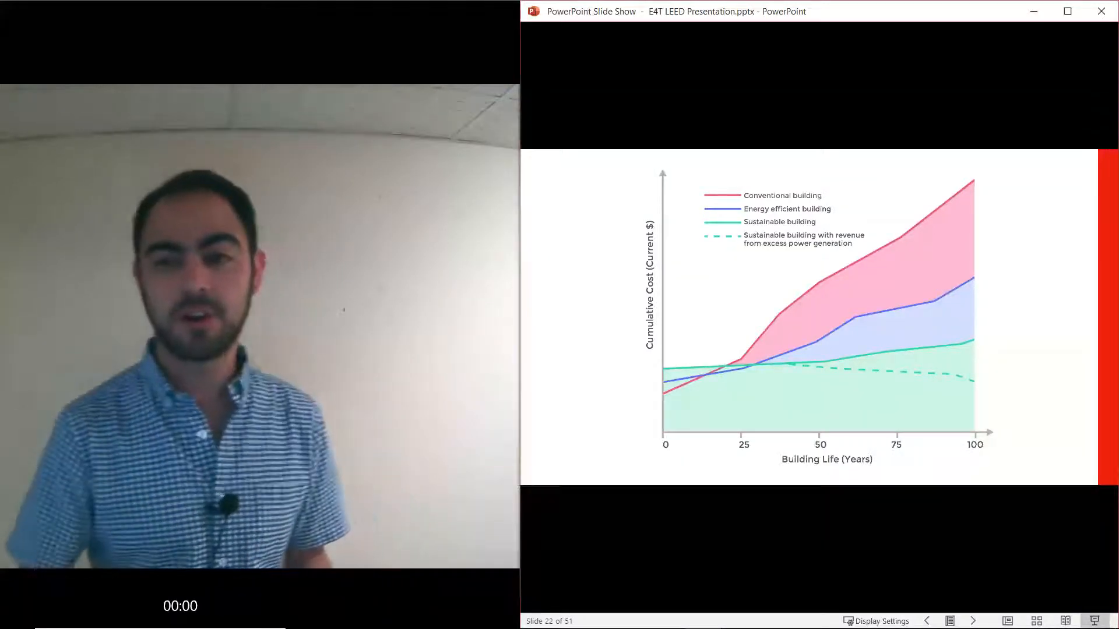
pyautogui.click(972, 622)
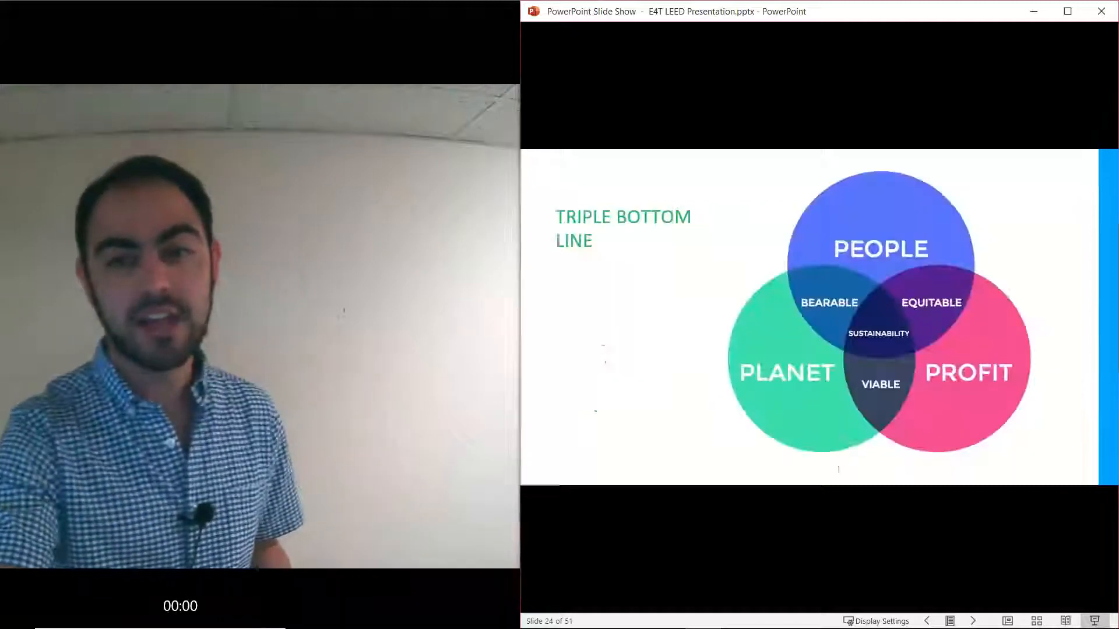
pyautogui.click(972, 621)
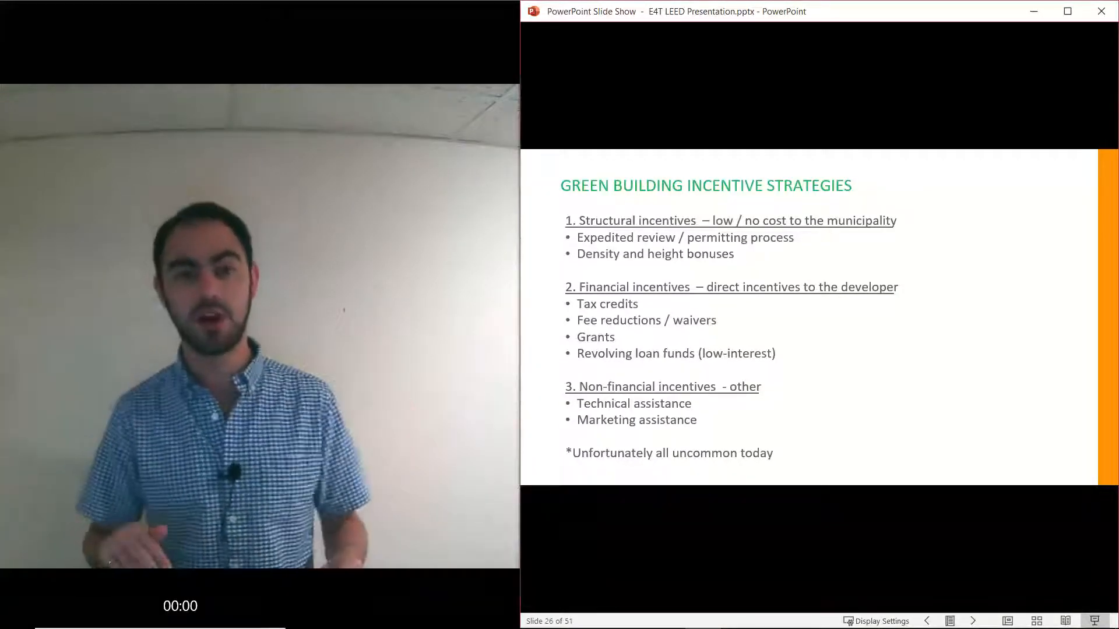
# Step: Advance to slide 27 with the BREEAM and Green Globes rating system logos
pyautogui.click(971, 621)
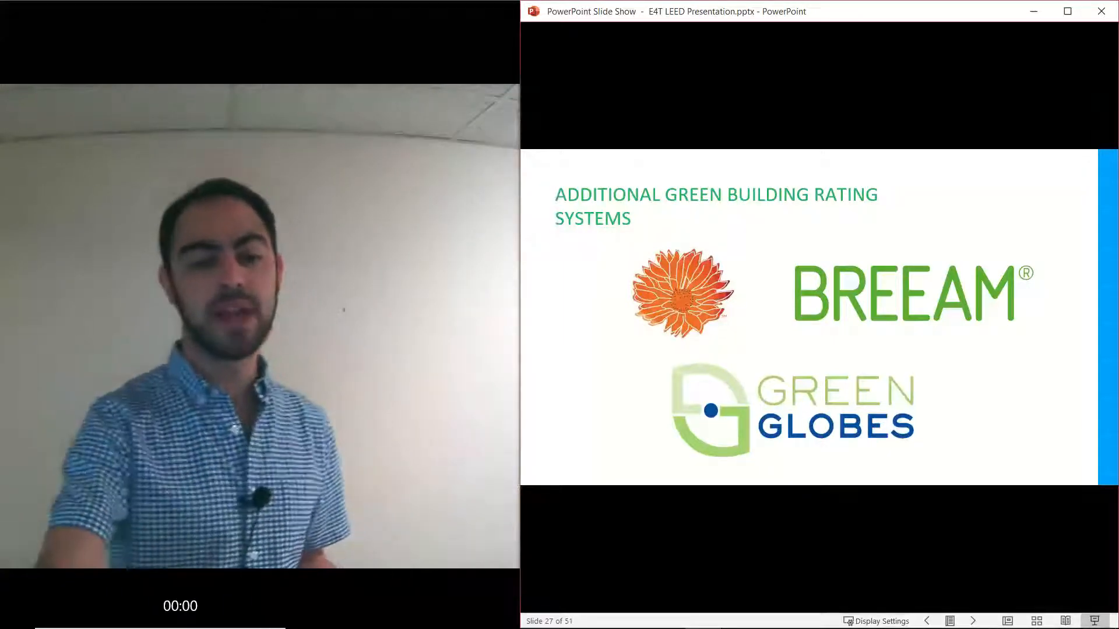
pyautogui.click(972, 621)
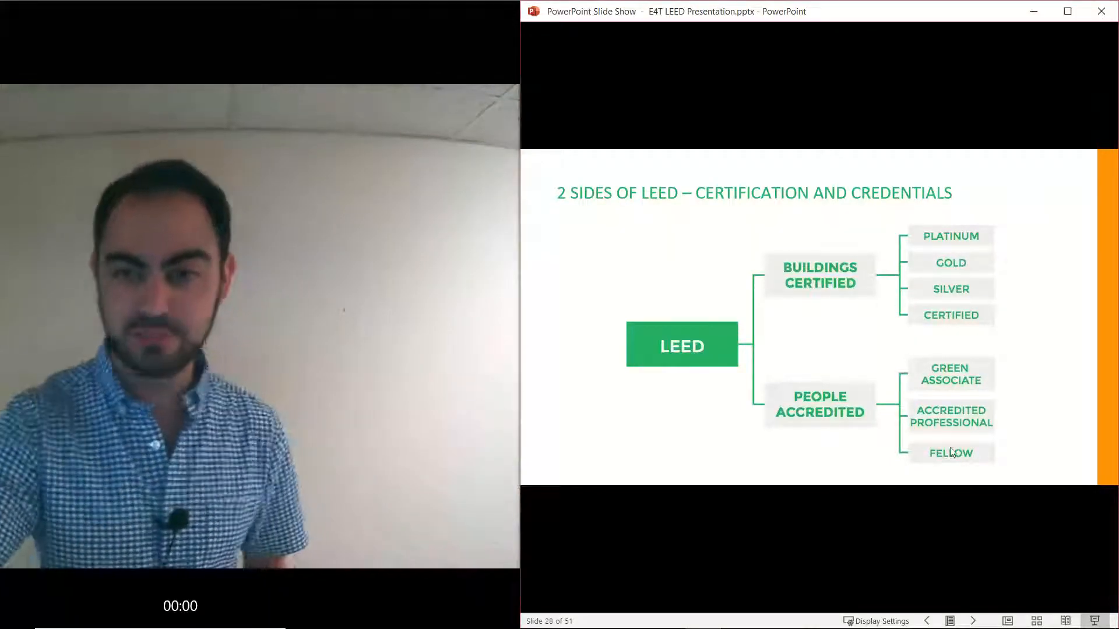
pyautogui.moveTo(859, 318)
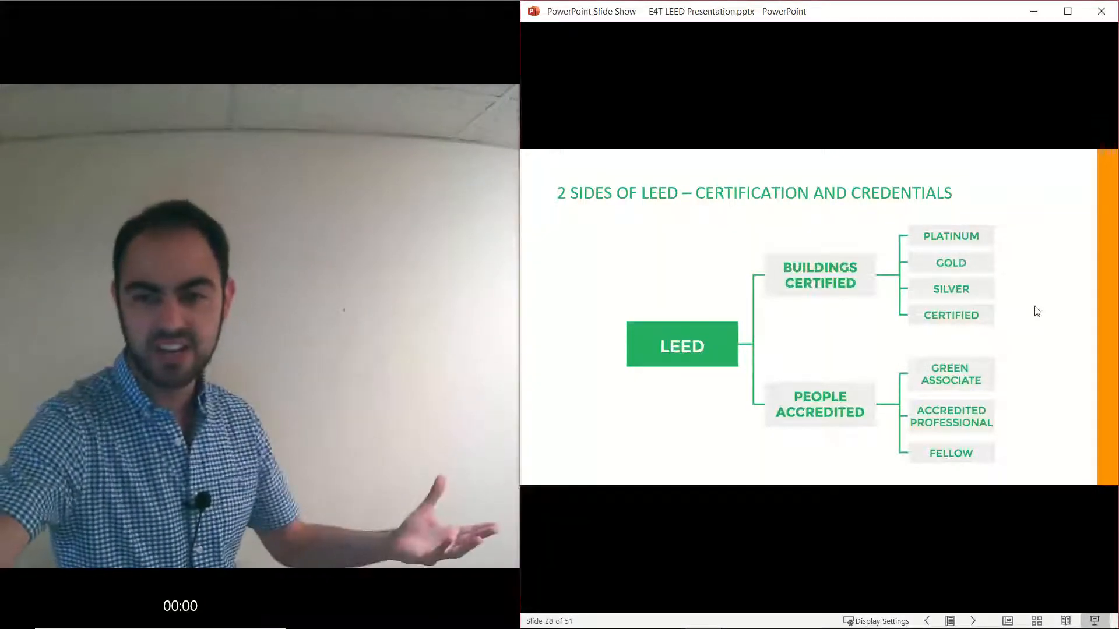
# Step: Advance to slide 29 detailing Green Associate, AP and Fellow requirements
pyautogui.press('Right')
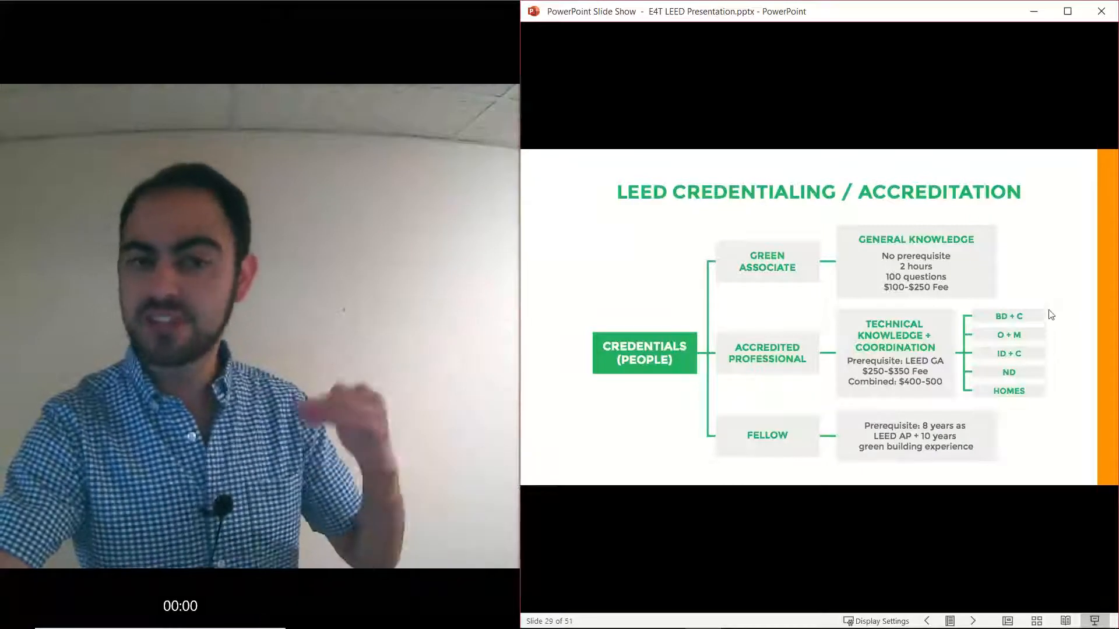
pyautogui.moveTo(1063, 327)
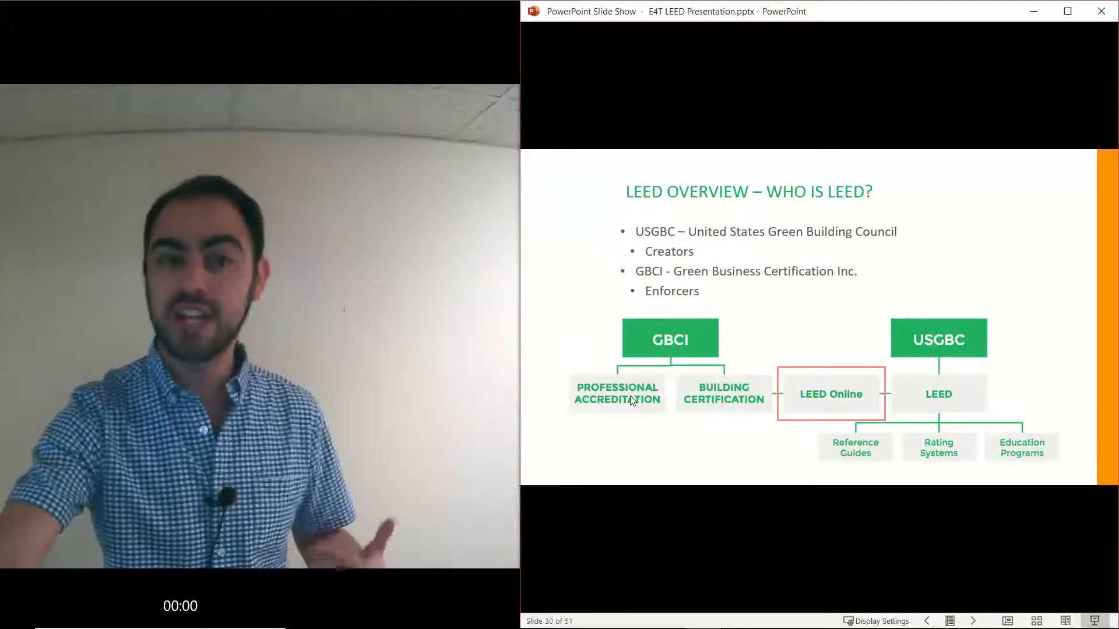
pyautogui.moveTo(1069, 312)
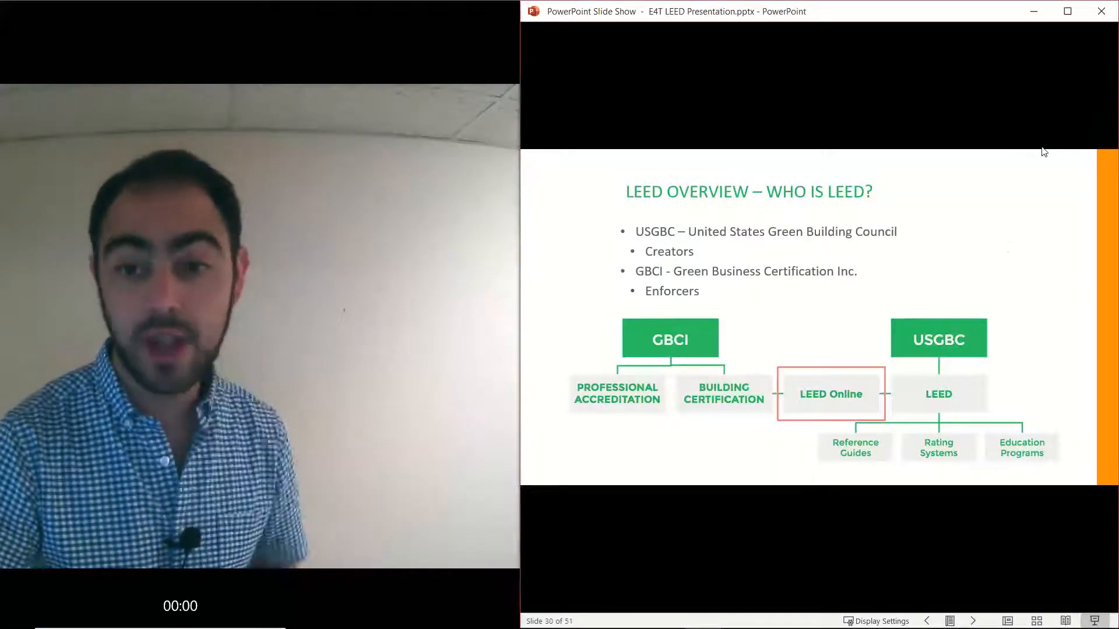
# Step: Advance to slide 32 listing green buildings' lower costs, energy use and emissions
pyautogui.press('right')
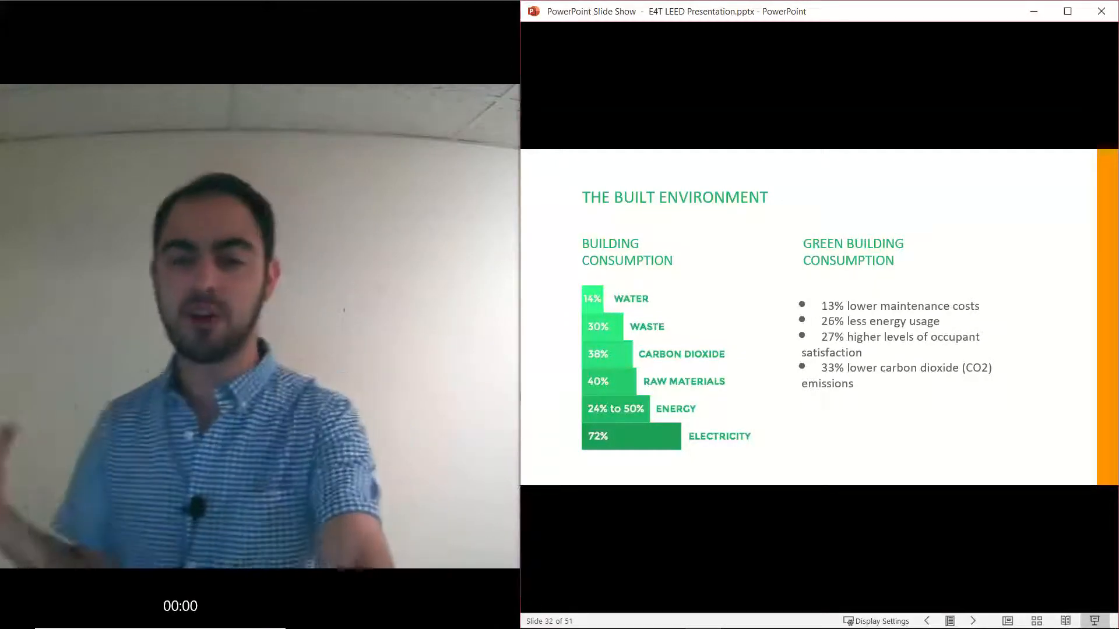
# Step: Advance the show to slide 33, 'Sustainability Tools: Life Cycle Assessment', with its life-cycle diagram
pyautogui.click(971, 621)
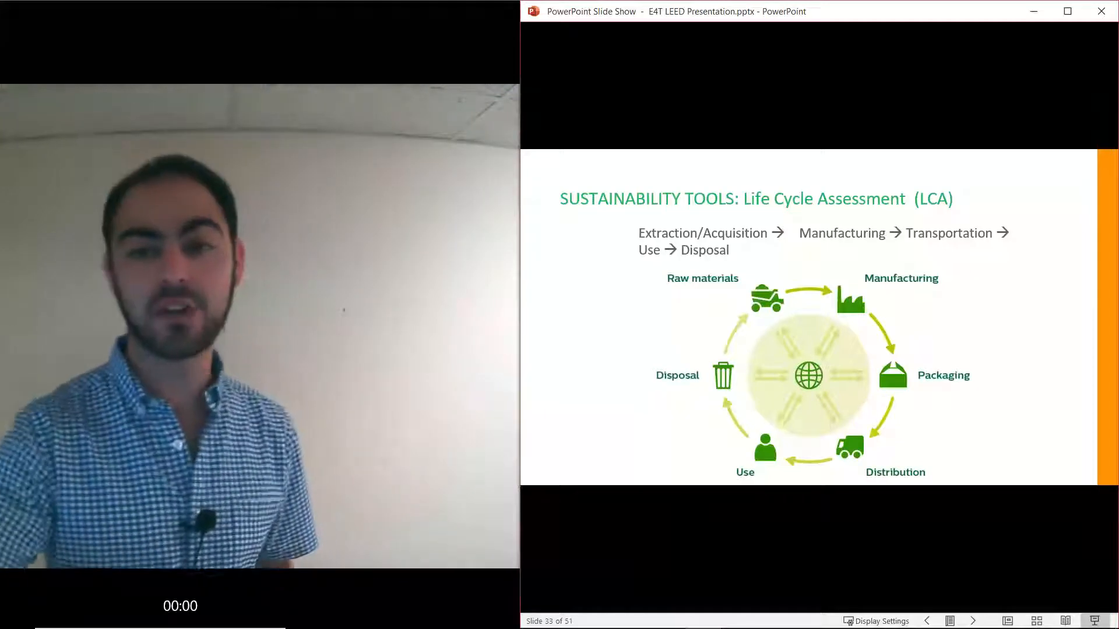
# Step: Move on to slide 34, 'LEED V4 Impact Categories – Point Allocation Basis', with its seven-goal diagram
pyautogui.press('right')
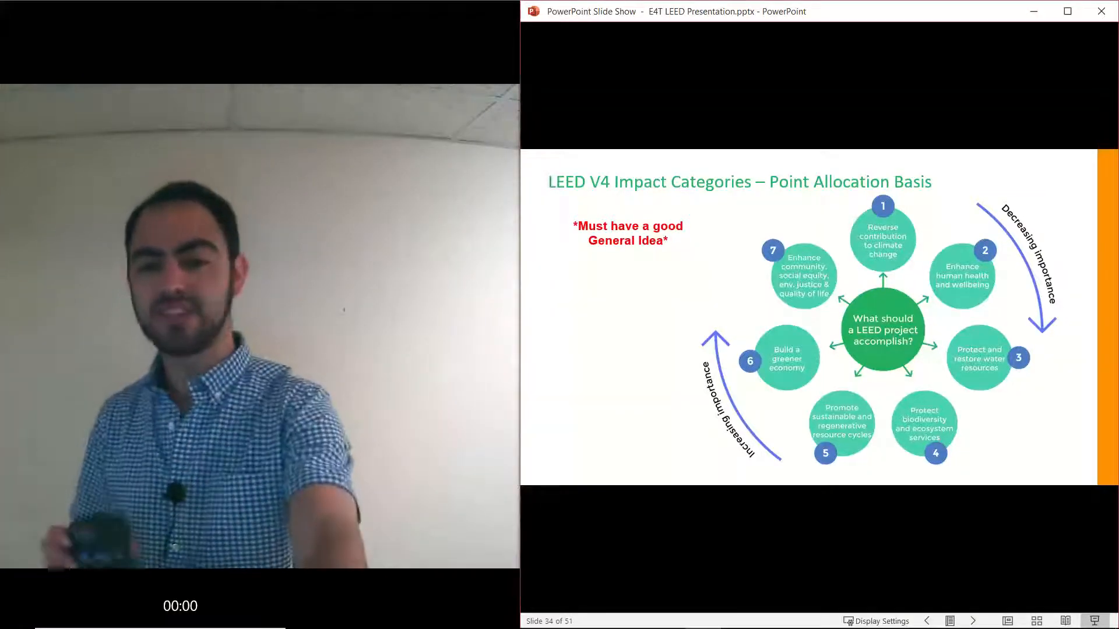
# Step: Advance to slide 35, 'LEED Overview – Project Registration', on LEED Online registration and scorecards
pyautogui.click(972, 621)
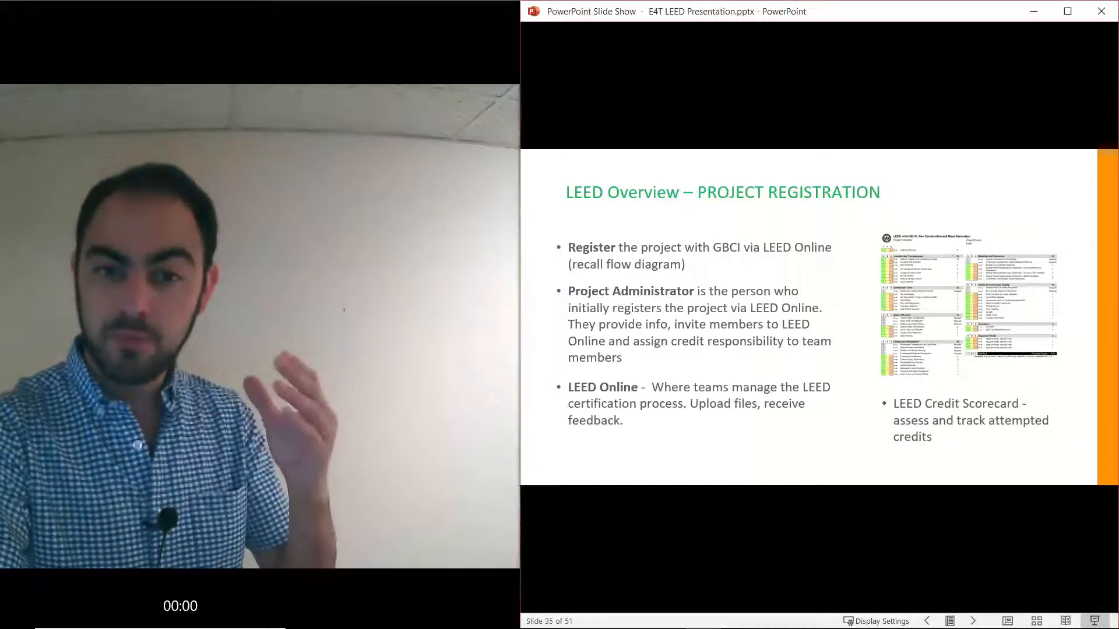
# Step: Move on to slide 36, 'LEED Building Design + Construction', mapping BD+C market adaptations
pyautogui.press('Right')
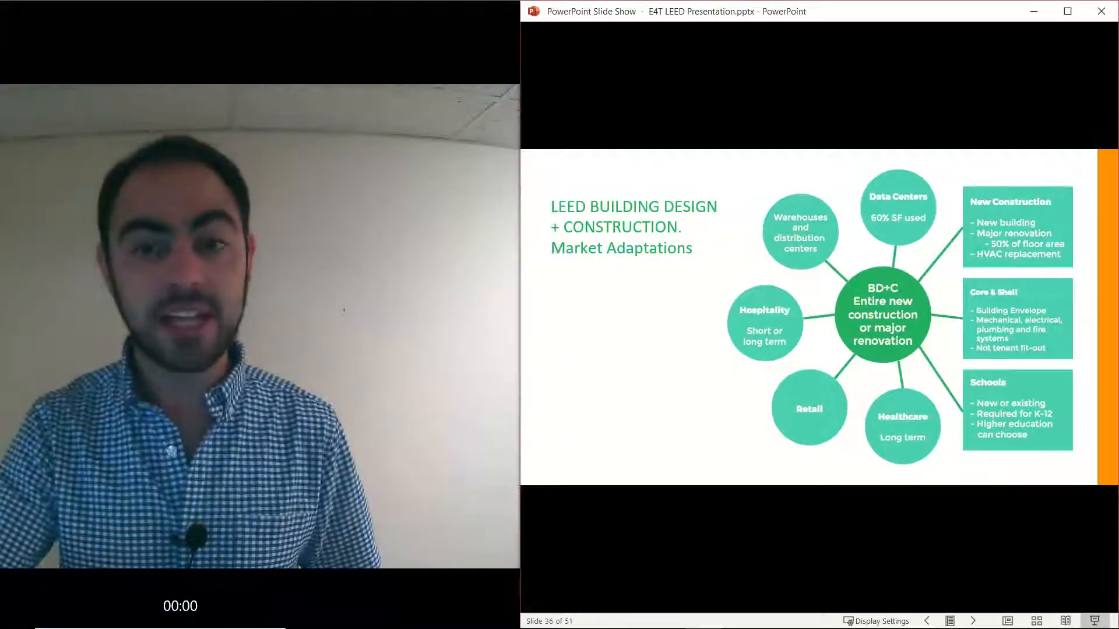
pyautogui.moveTo(1053, 114)
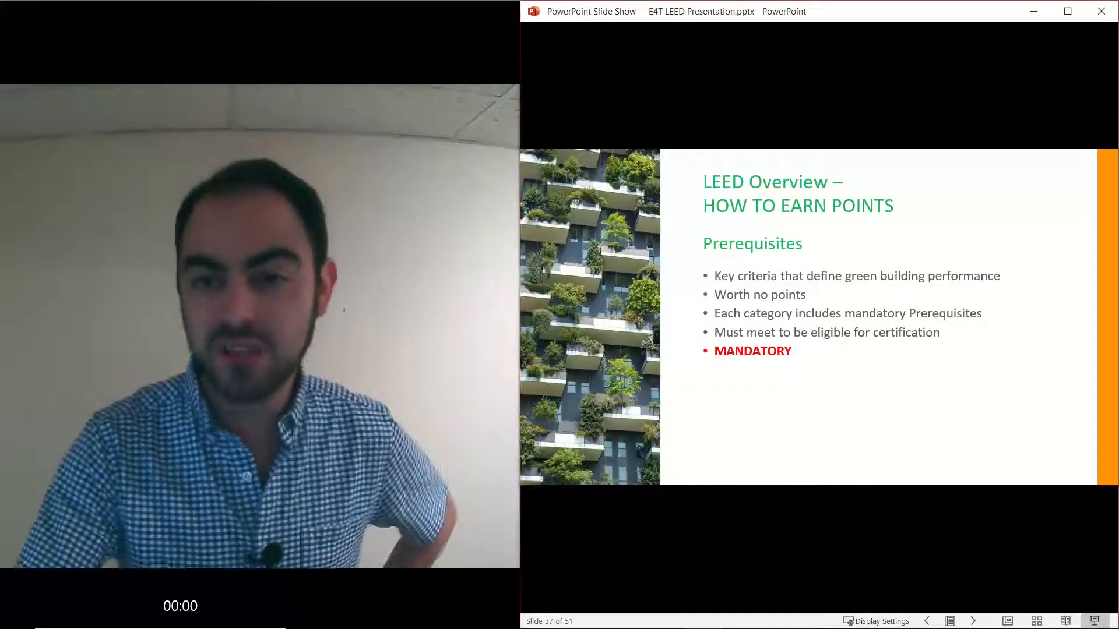
pyautogui.moveTo(952, 132)
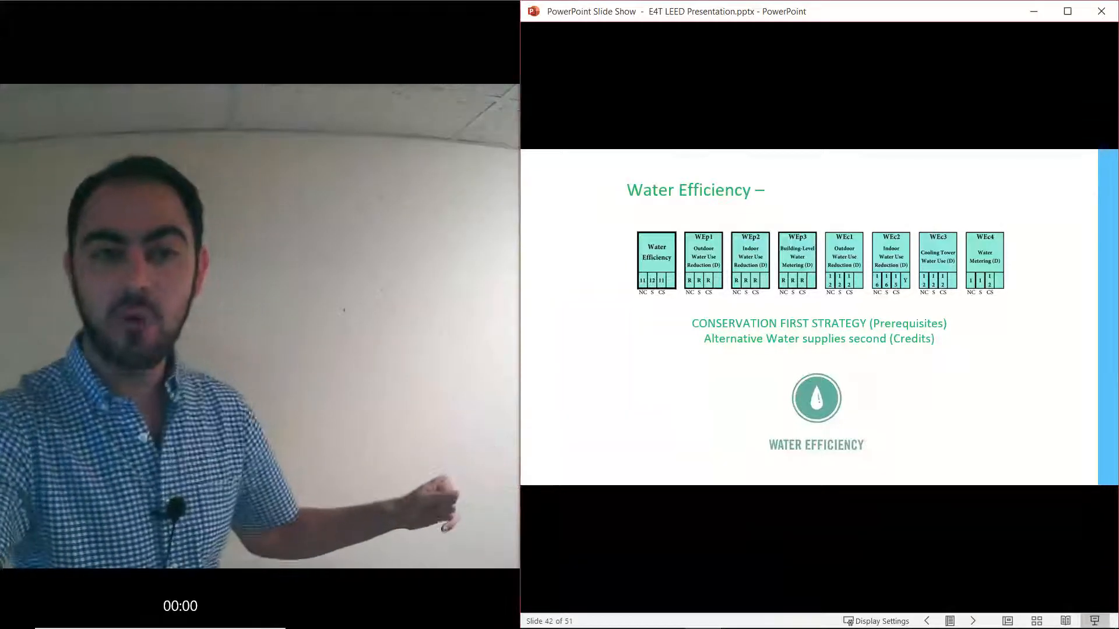
# Step: Leave the Water Efficiency credits slide for slide 43, 'Energy and Atmosphere', GDP versus kW per capita
pyautogui.press('right')
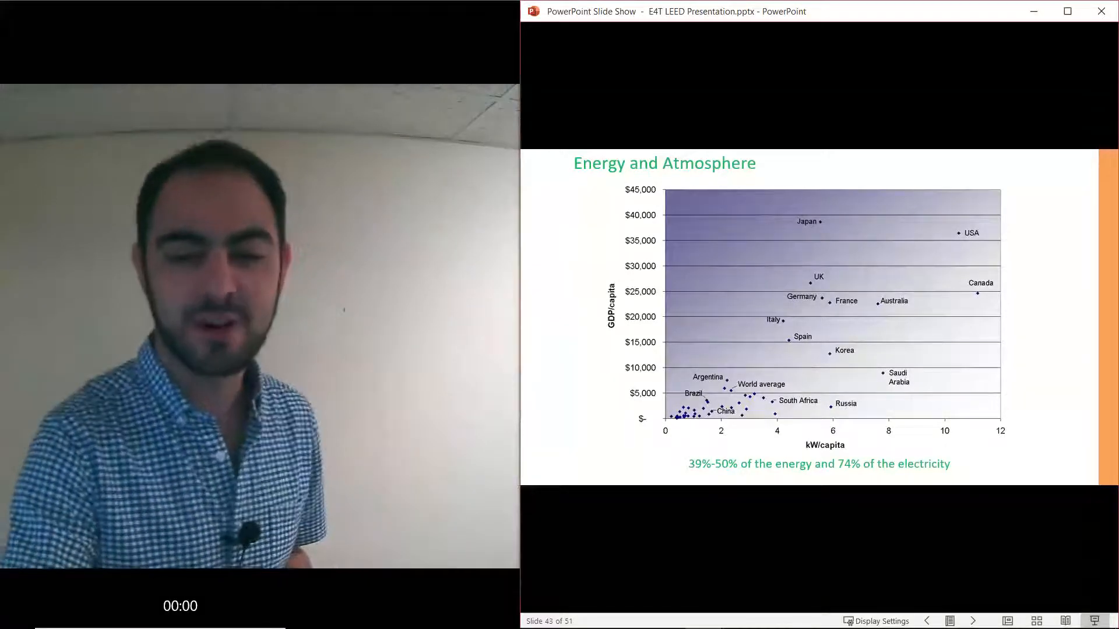
# Step: Move from the GDP-versus-kW chart to slide 45, the Energy and Atmosphere prerequisites and credits
pyautogui.press('right')
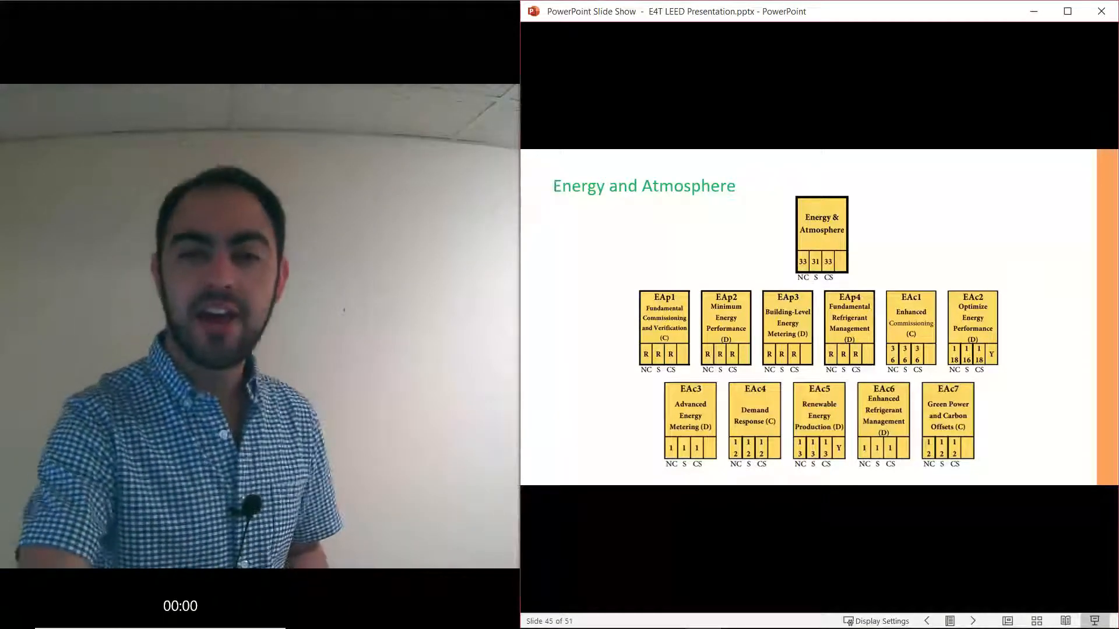
# Step: Advance to slide 46, 'Materials and Resources', listing its prerequisites, credits and key themes
pyautogui.click(973, 621)
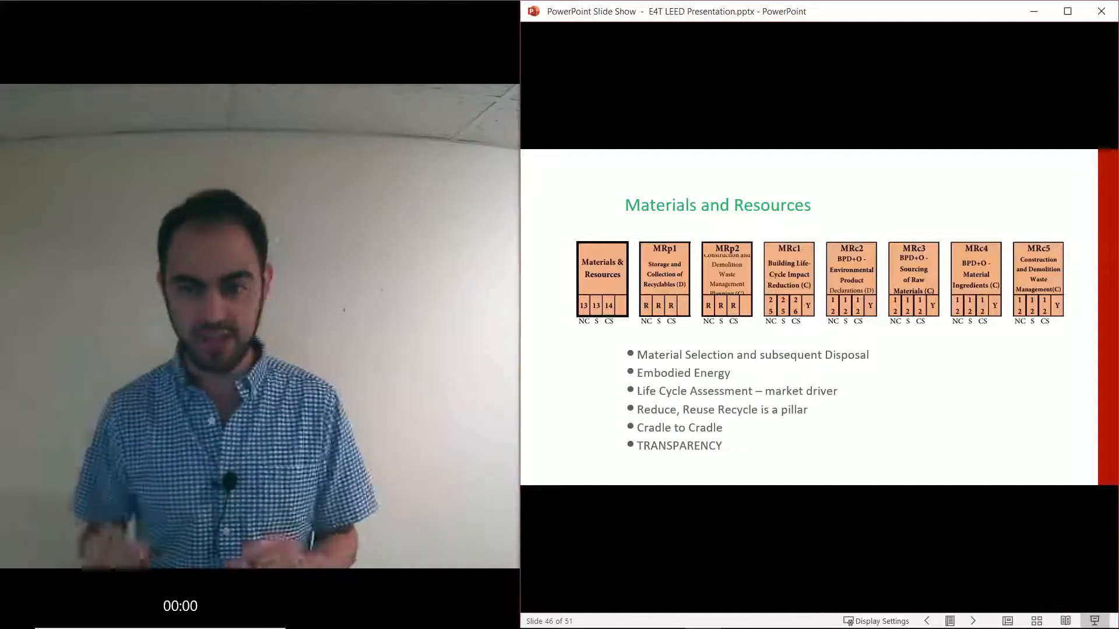
# Step: Move past Materials and Resources to slide 50, 'Recap – 6 Things to Take Away'
pyautogui.click(971, 621)
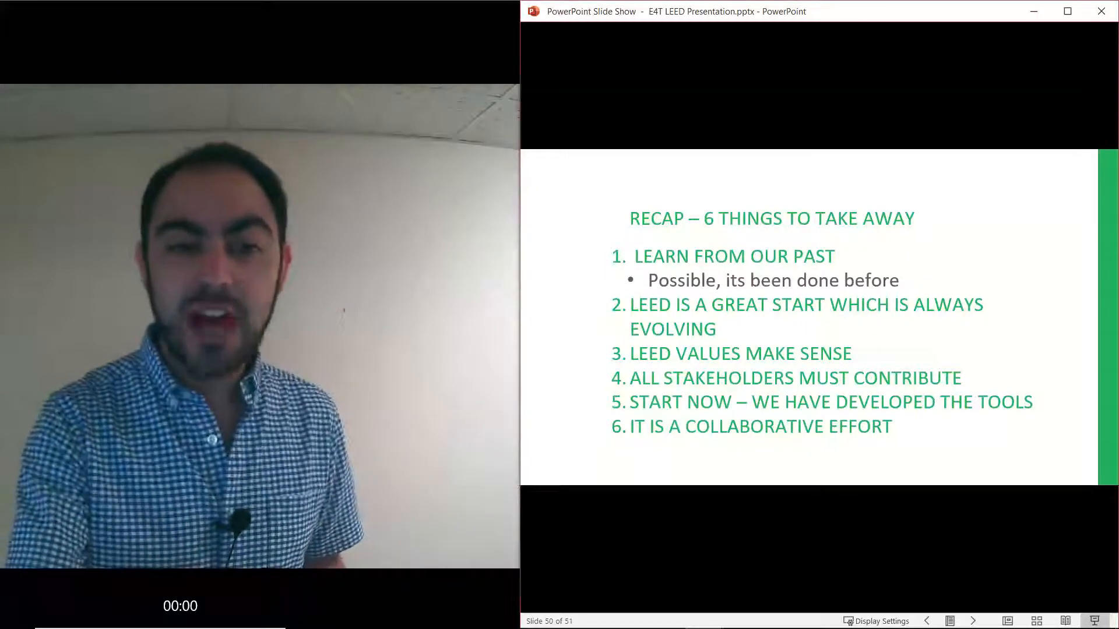
# Step: Advance from the recap to the final slide 51, 'Next Steps', with webinar dates and links
pyautogui.click(972, 621)
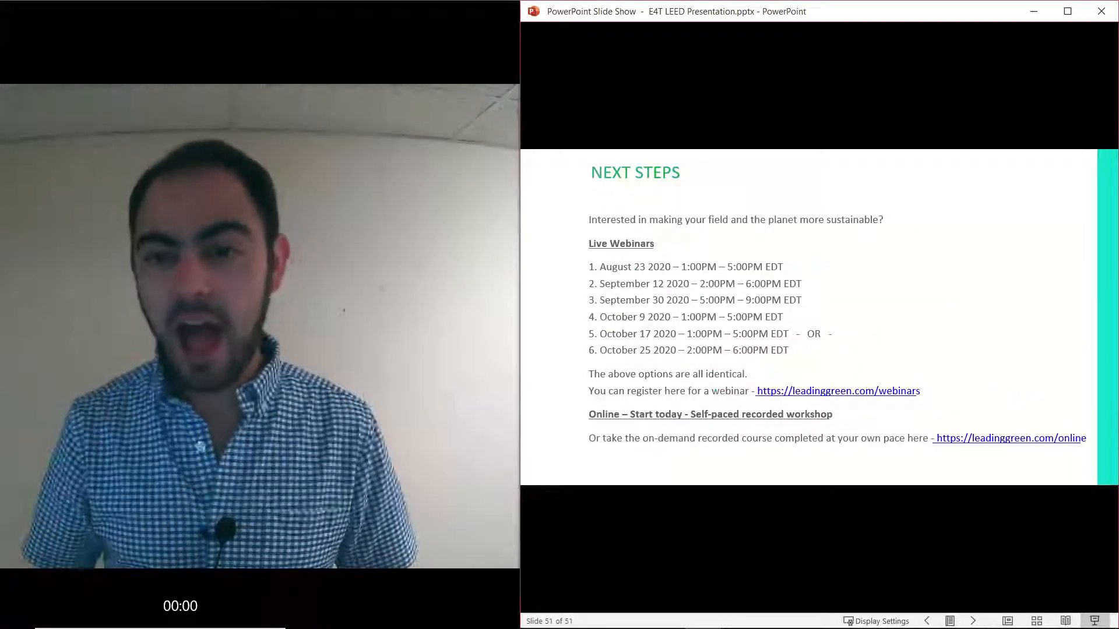